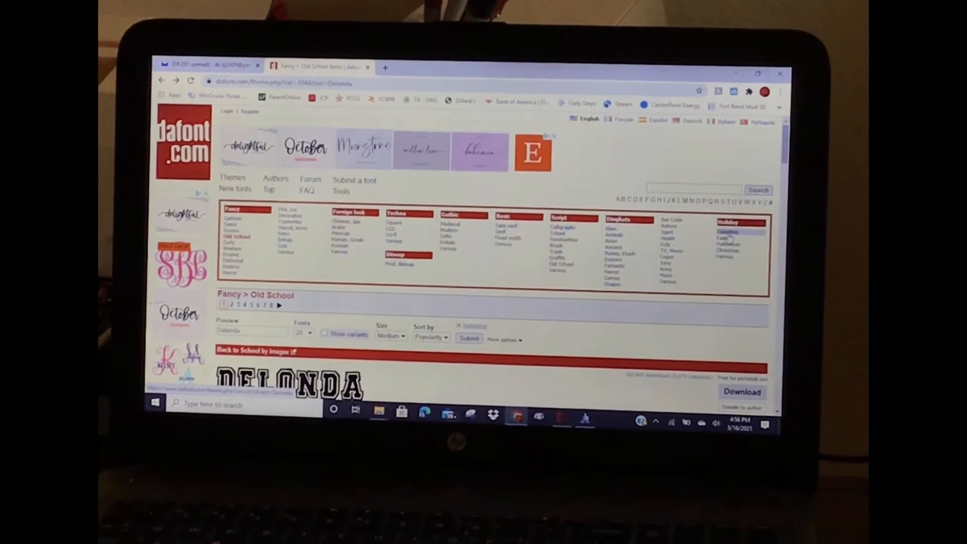
- Show DaFont's Easter holiday fonts previewing 'Delonda' and browse down the first page
{"action": "left_click", "coordinate": [725, 232]}
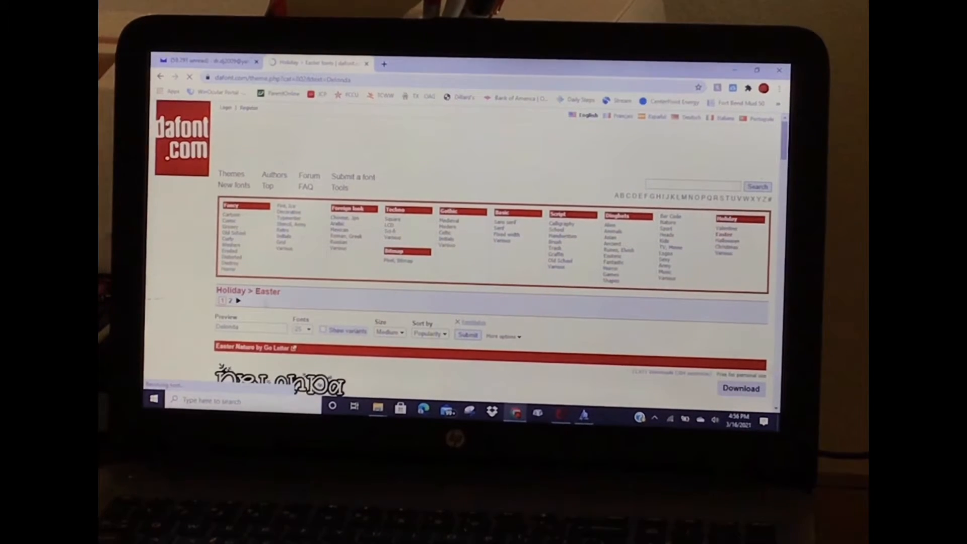
{"action": "left_click", "coordinate": [250, 326]}
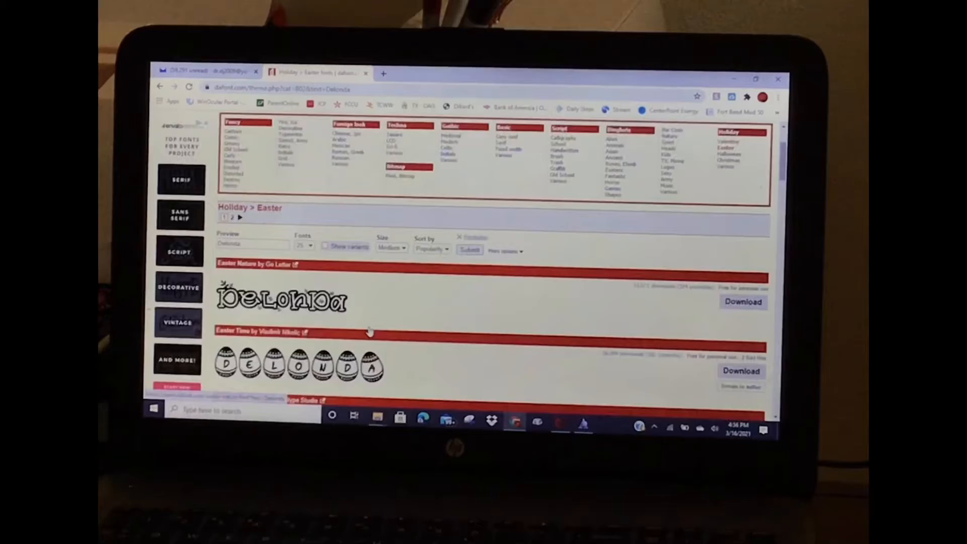
{"action": "scroll", "scroll_direction": "down", "scroll_amount": 3}
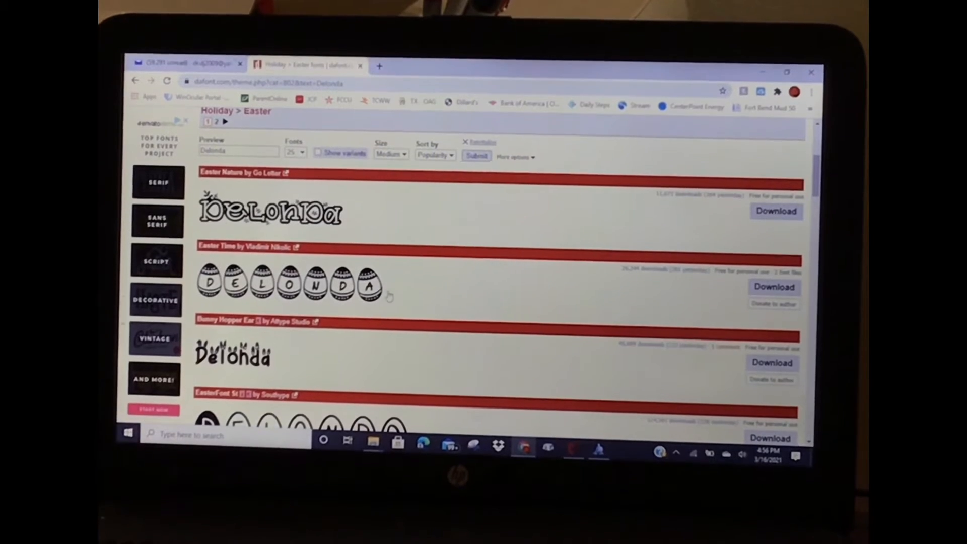
{"action": "scroll", "scroll_direction": "down", "scroll_amount": 3}
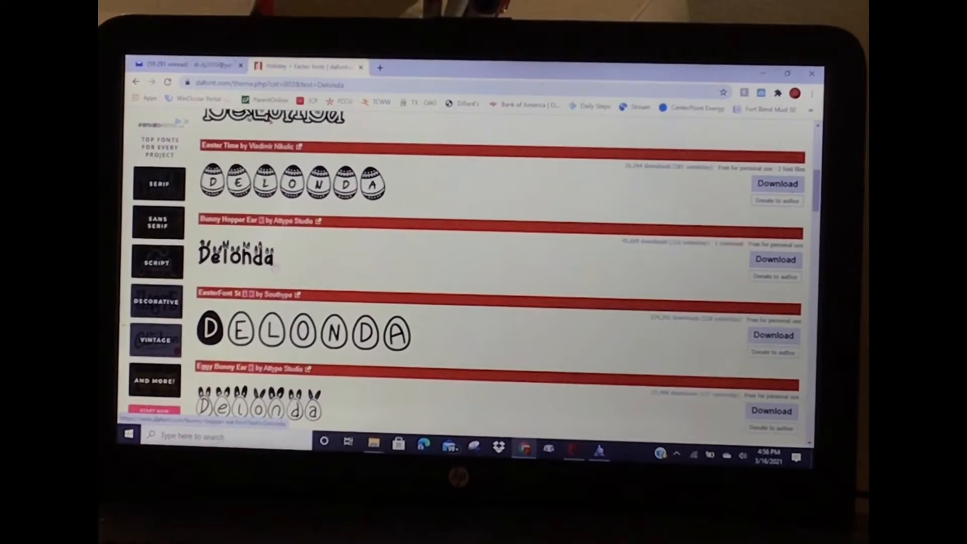
{"action": "scroll", "scroll_direction": "down", "scroll_amount": 3}
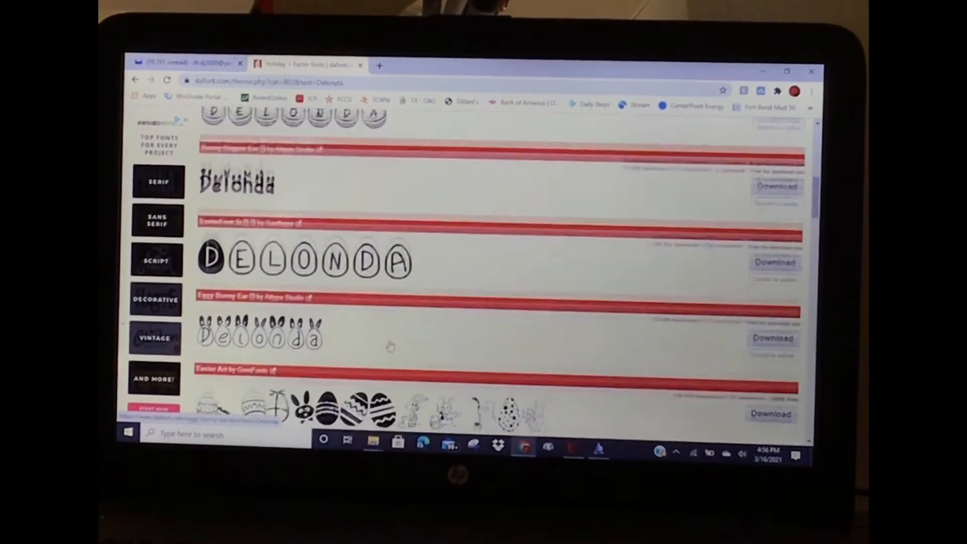
{"action": "scroll", "scroll_direction": "down", "scroll_amount": 3}
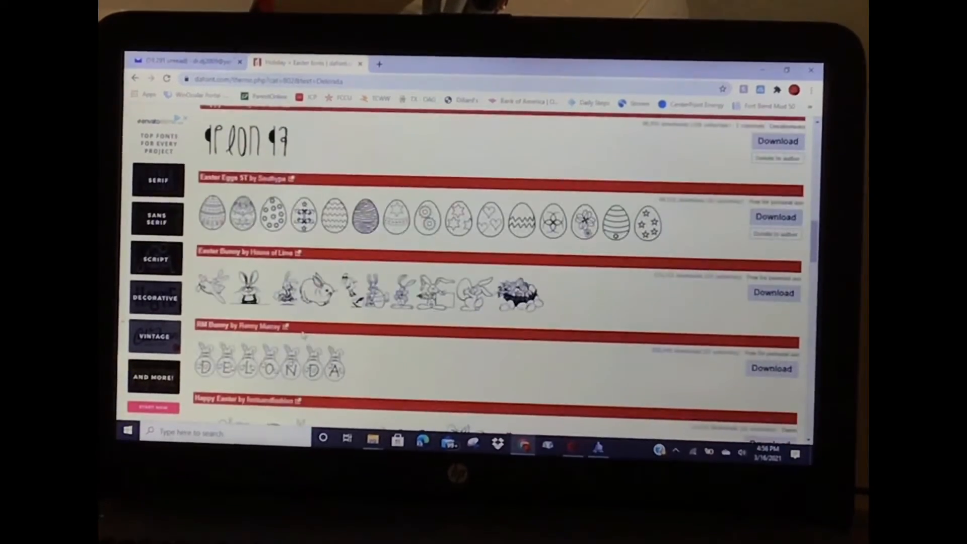
{"action": "scroll", "scroll_direction": "down", "scroll_amount": 3}
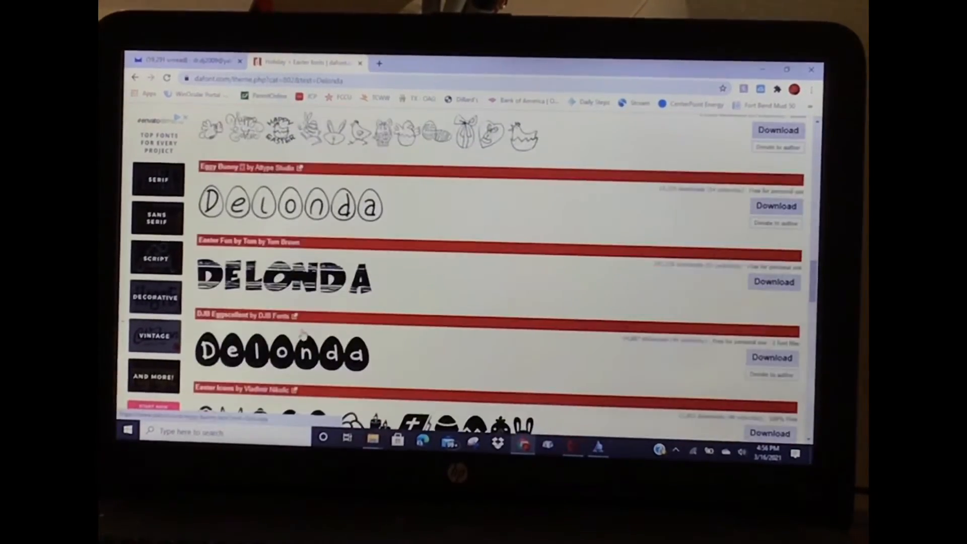
{"action": "scroll", "scroll_direction": "down", "scroll_amount": 3}
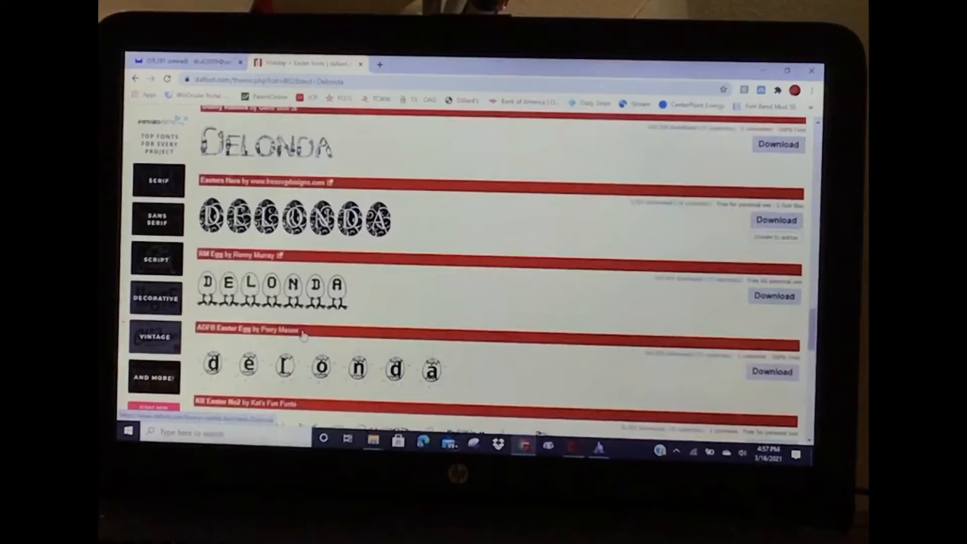
{"action": "scroll", "scroll_direction": "down", "scroll_amount": 3}
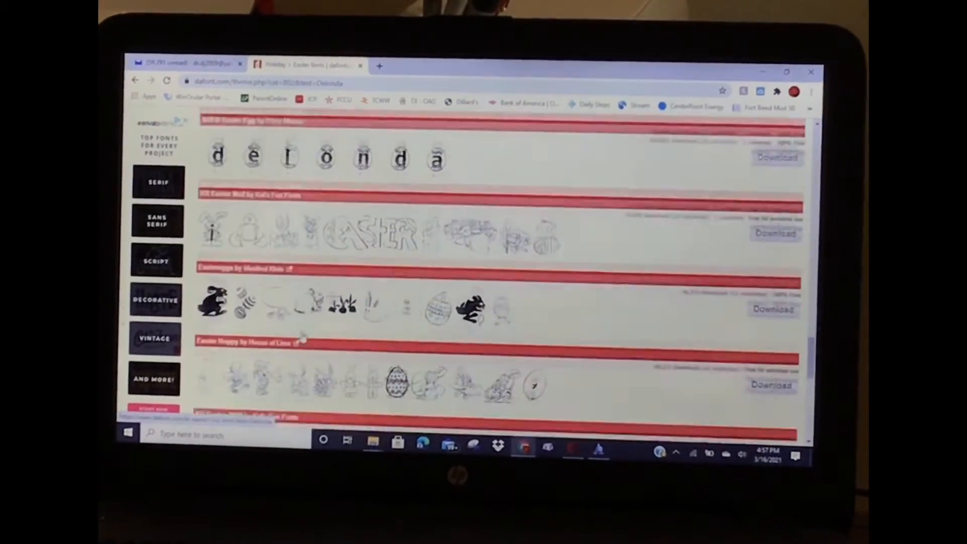
{"action": "scroll", "scroll_direction": "down", "scroll_amount": 3}
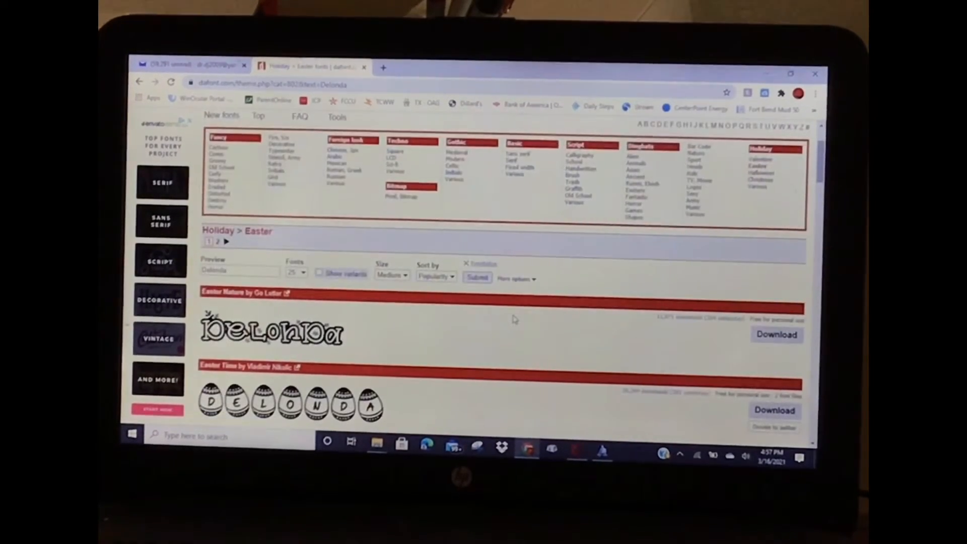
- Download the Easter Time font by Vladimir Nikolic and launch Cricut Design Space
{"action": "scroll", "scroll_direction": "down", "scroll_amount": 3}
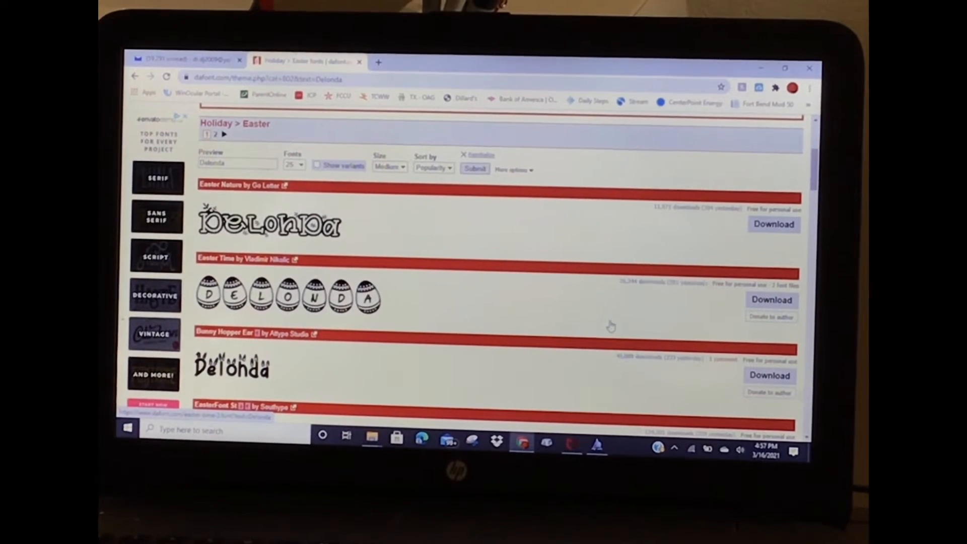
{"action": "left_click", "coordinate": [770, 301]}
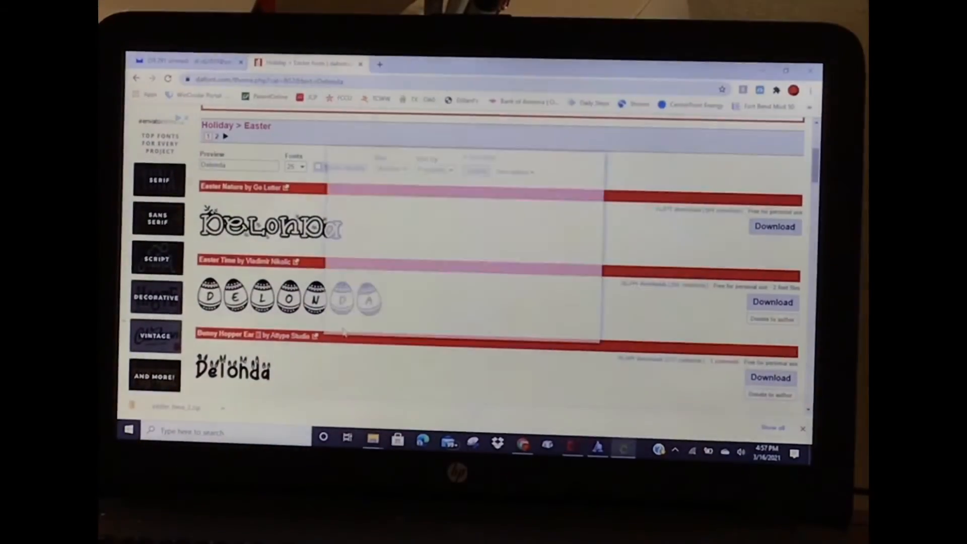
{"action": "left_click", "coordinate": [622, 449]}
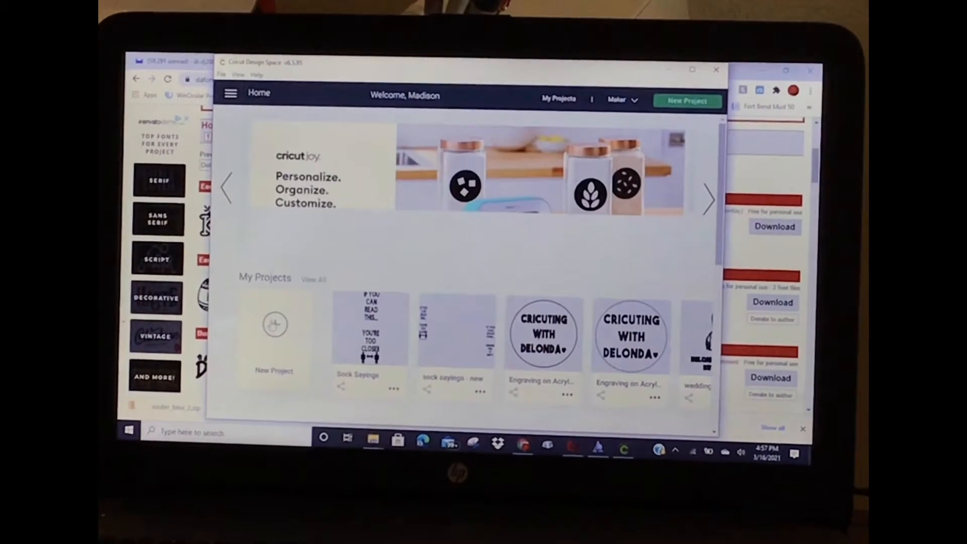
- Start a new project and add the text 'Delonda' to the canvas
{"action": "left_click", "coordinate": [687, 101]}
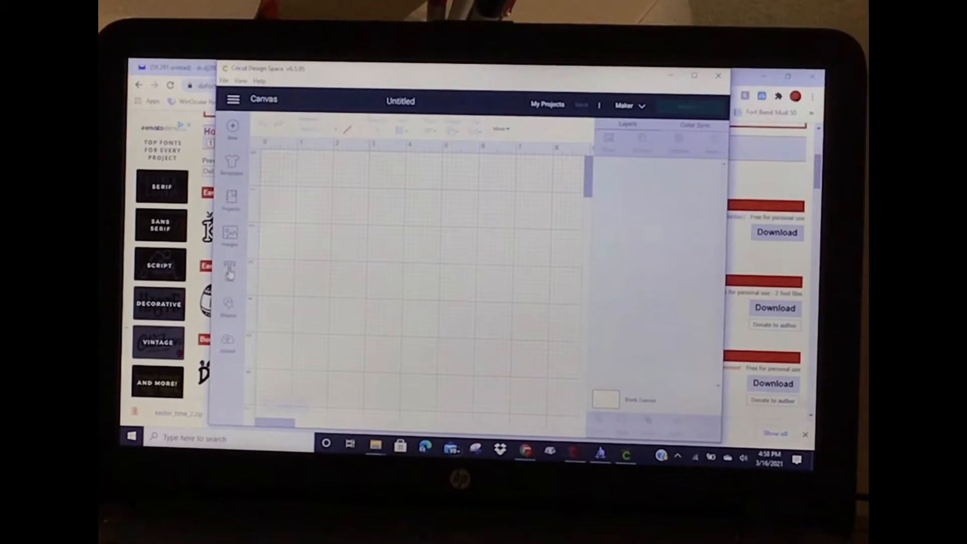
{"action": "left_click", "coordinate": [228, 270]}
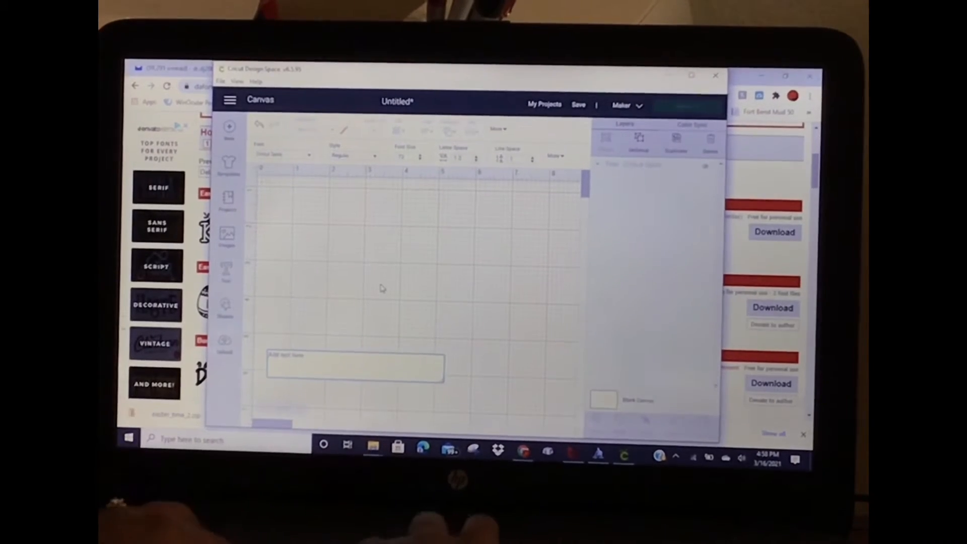
{"action": "type", "text": "Delonda"}
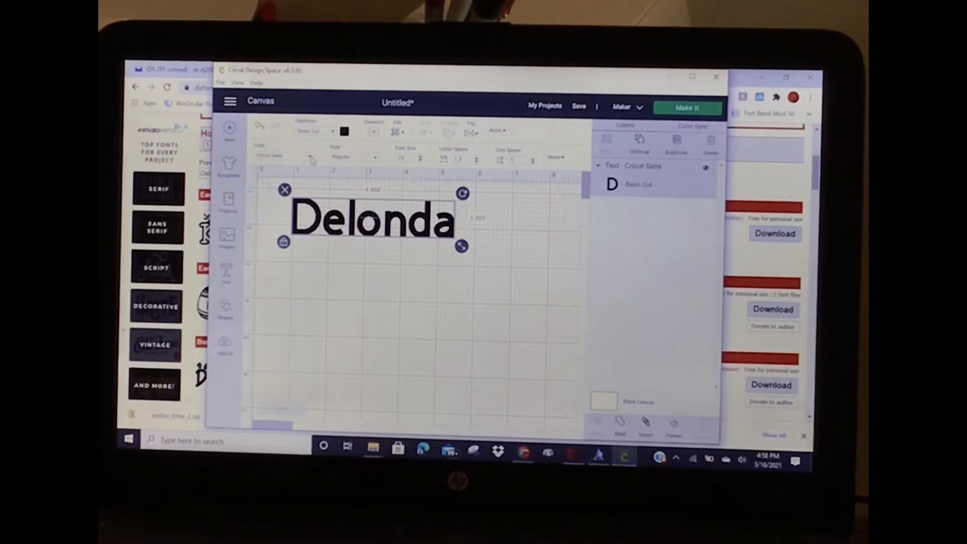
{"action": "left_click", "coordinate": [284, 156]}
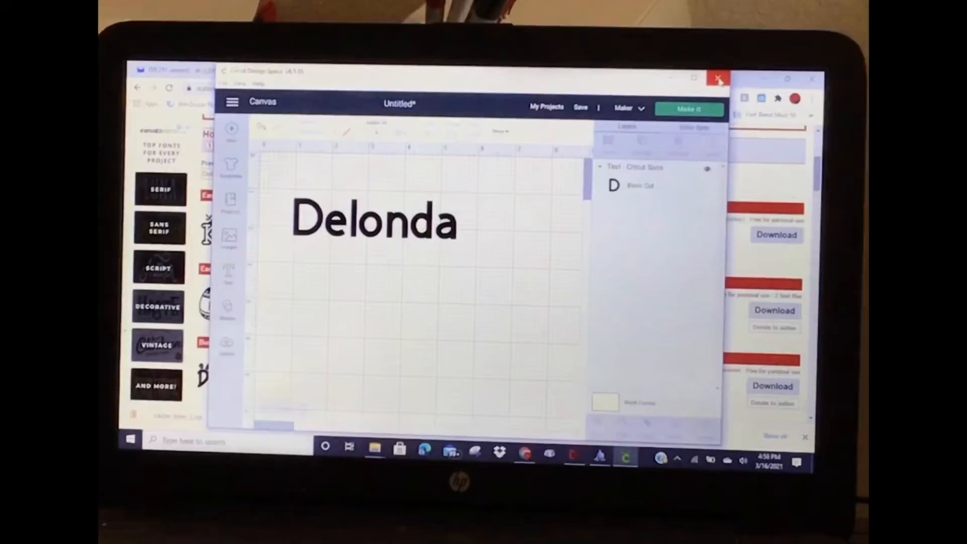
- Quit Cricut Design Space without saving the project
{"action": "left_click", "coordinate": [718, 79]}
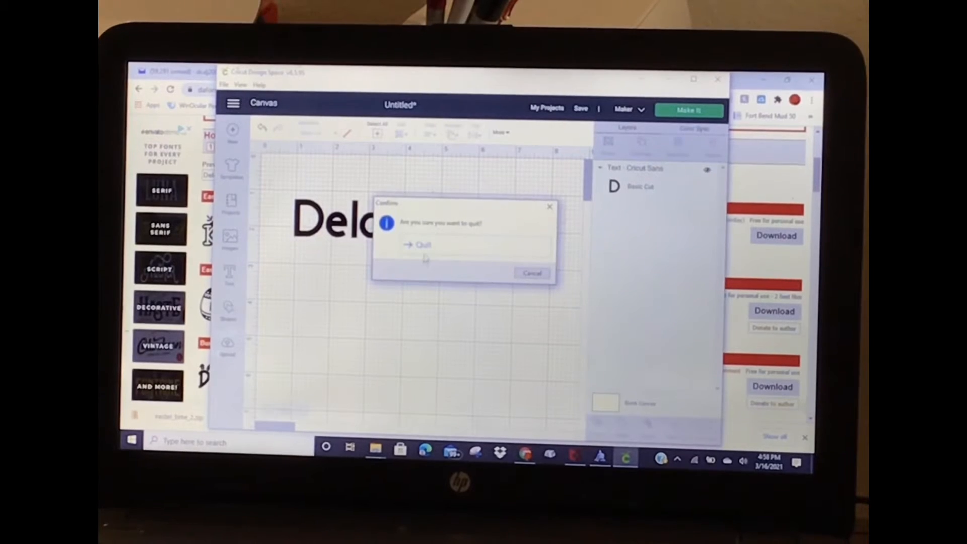
{"action": "left_click", "coordinate": [421, 245]}
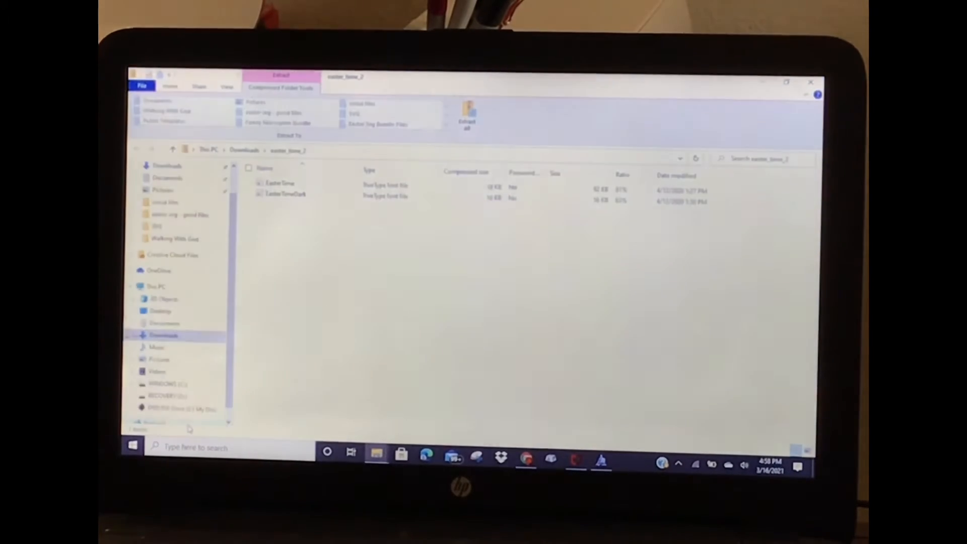
- Install the Easter Time and Easter Time Dark fonts from Windows Font Viewer and close the preview
{"action": "double_click", "coordinate": [279, 183]}
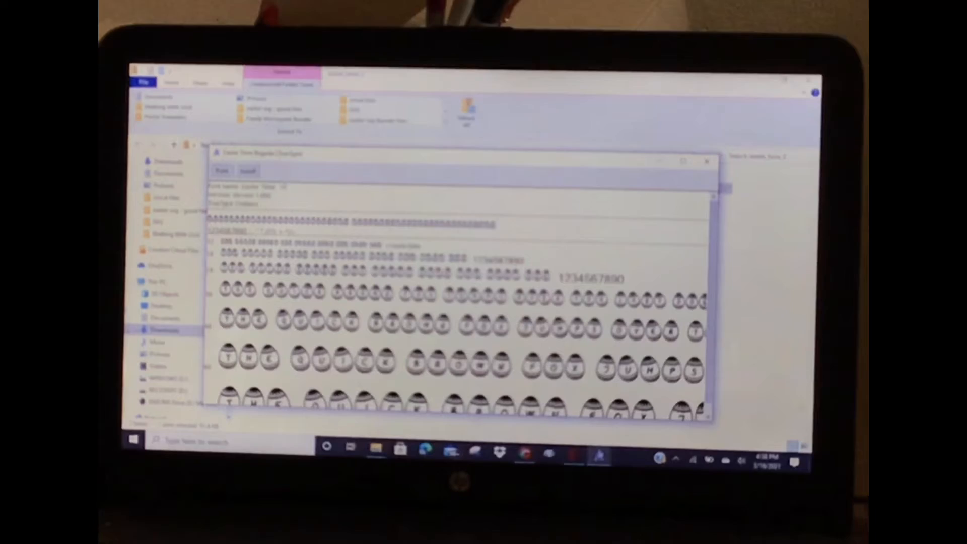
{"action": "left_click", "coordinate": [245, 169]}
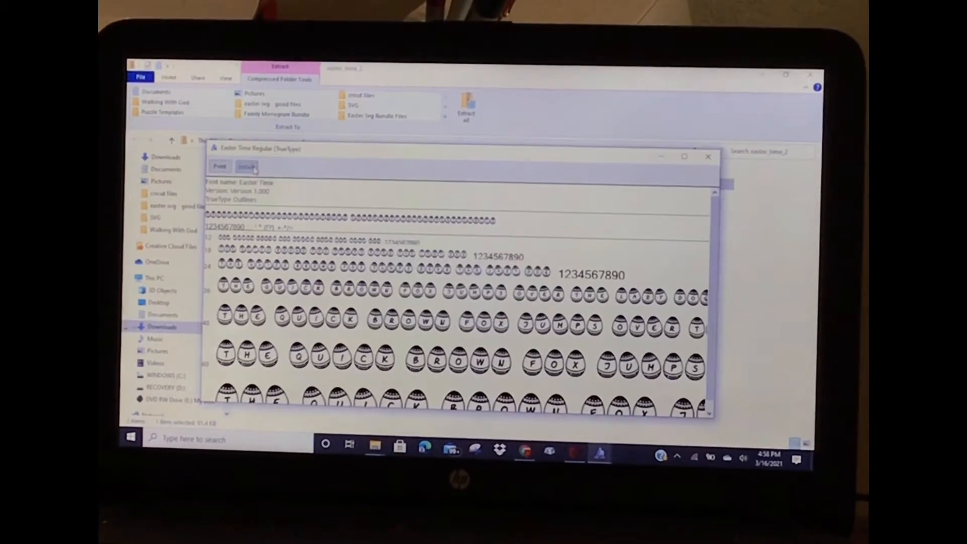
{"action": "mouse_move", "coordinate": [708, 158]}
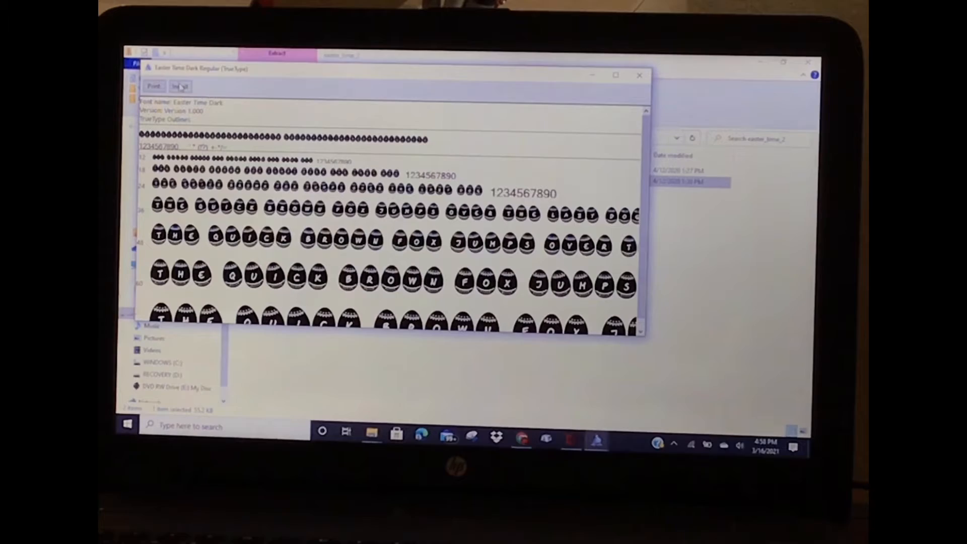
{"action": "left_click", "coordinate": [180, 86]}
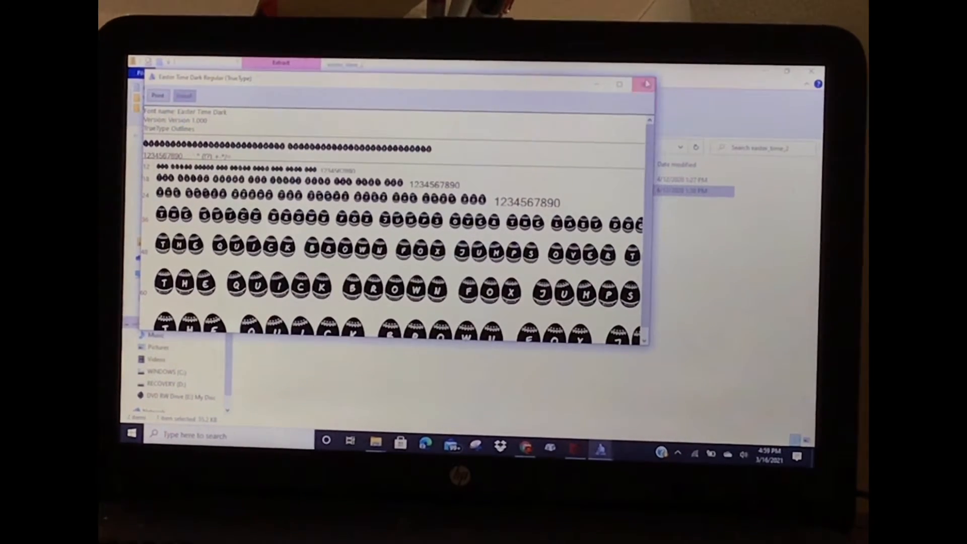
{"action": "left_click", "coordinate": [645, 83]}
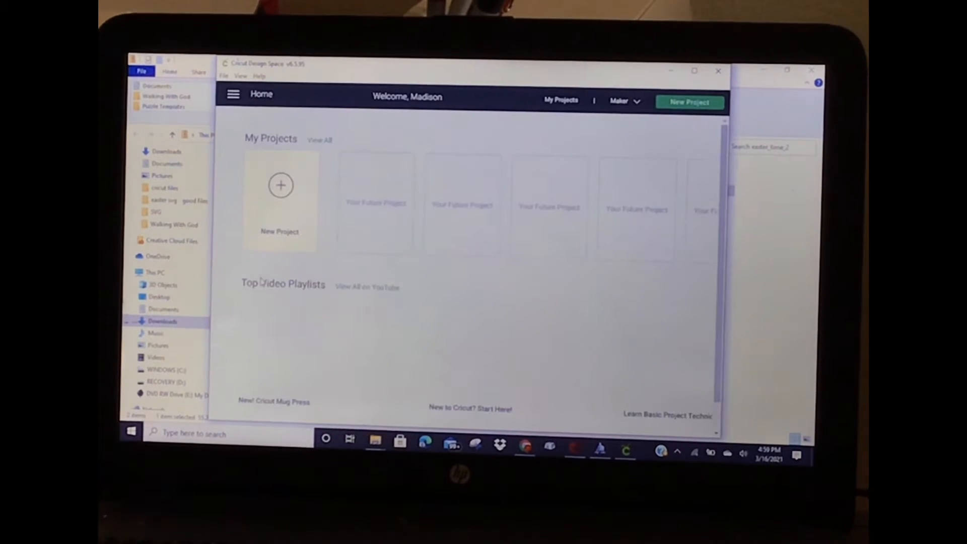
- Add 'Delonda' to a new canvas, set it in the Easter Time egg font and select a letter egg
{"action": "left_click", "coordinate": [688, 101]}
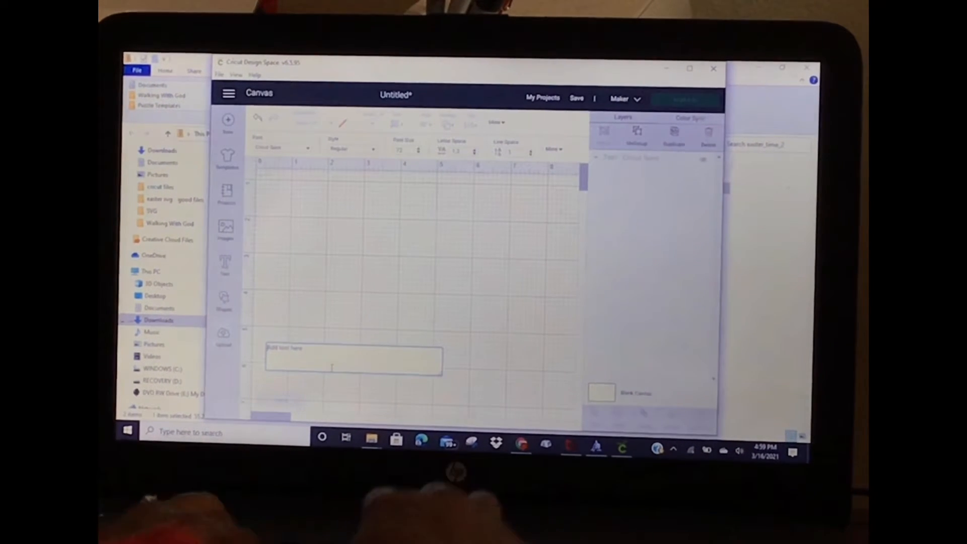
{"action": "type", "text": "D"}
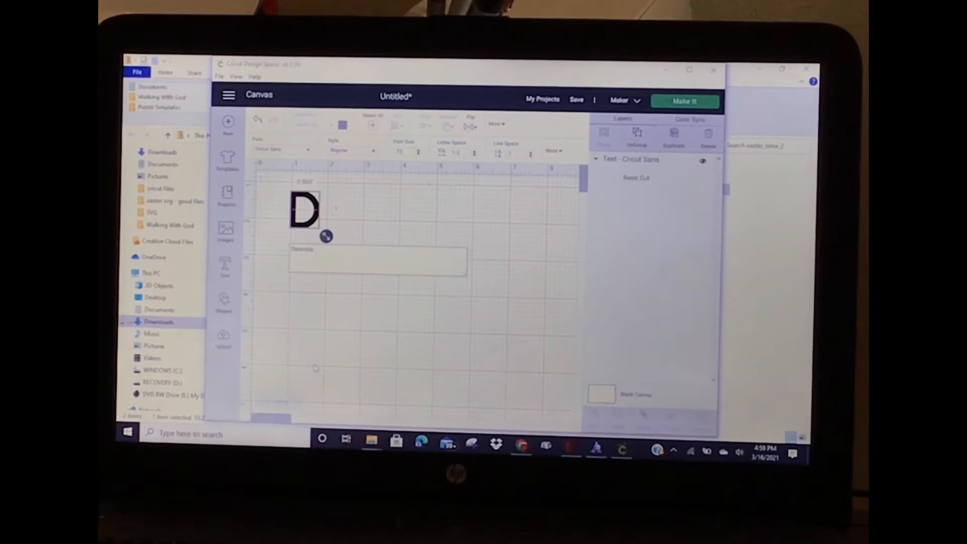
{"action": "type", "text": "elonda"}
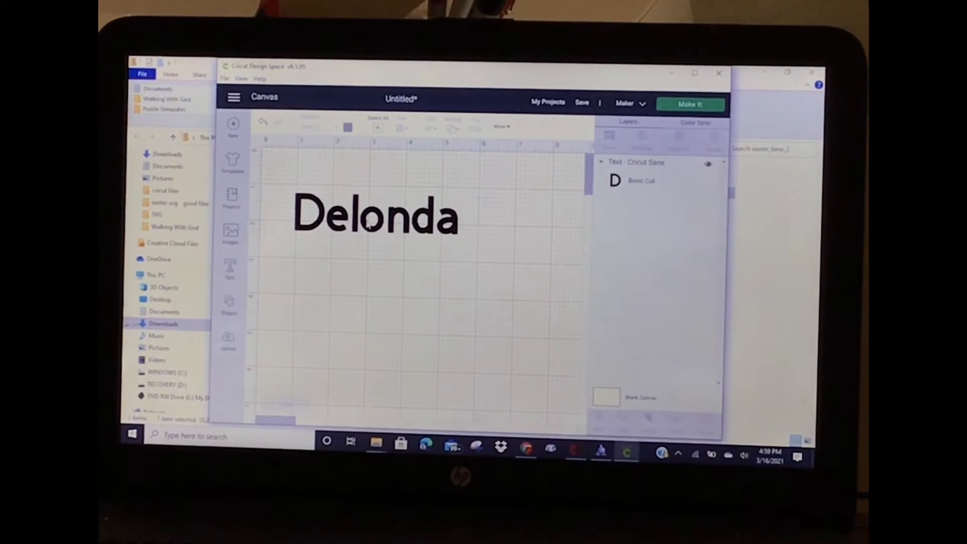
{"action": "left_click", "coordinate": [374, 216]}
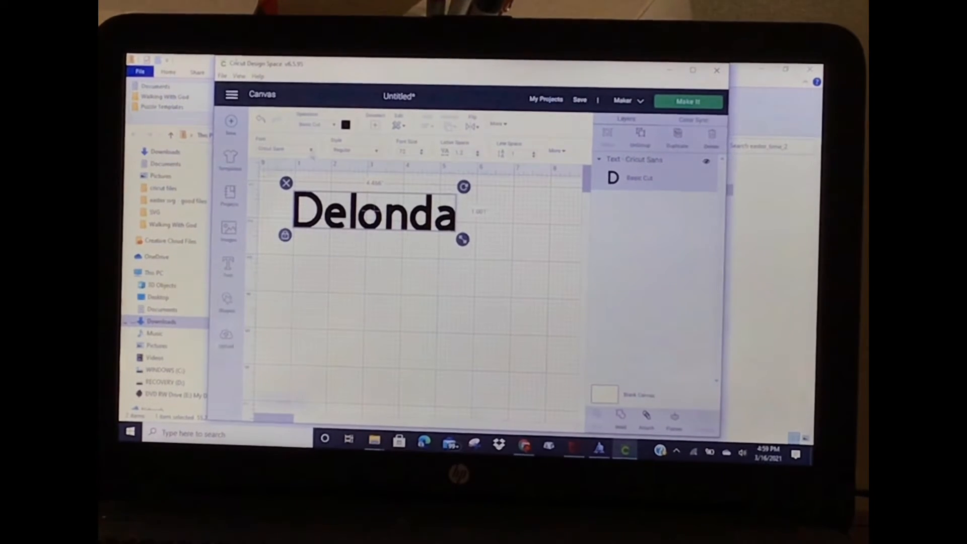
{"action": "left_click", "coordinate": [284, 149]}
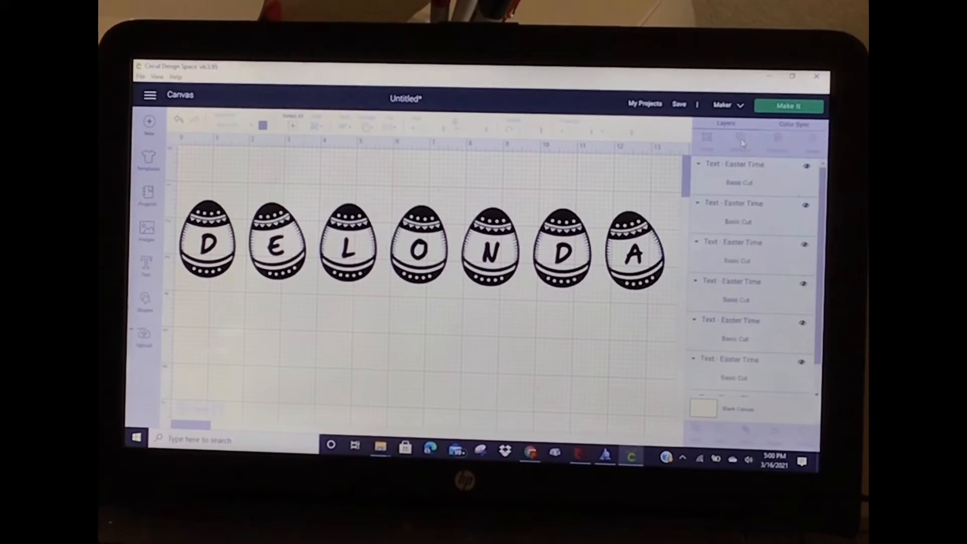
{"action": "left_click", "coordinate": [630, 247]}
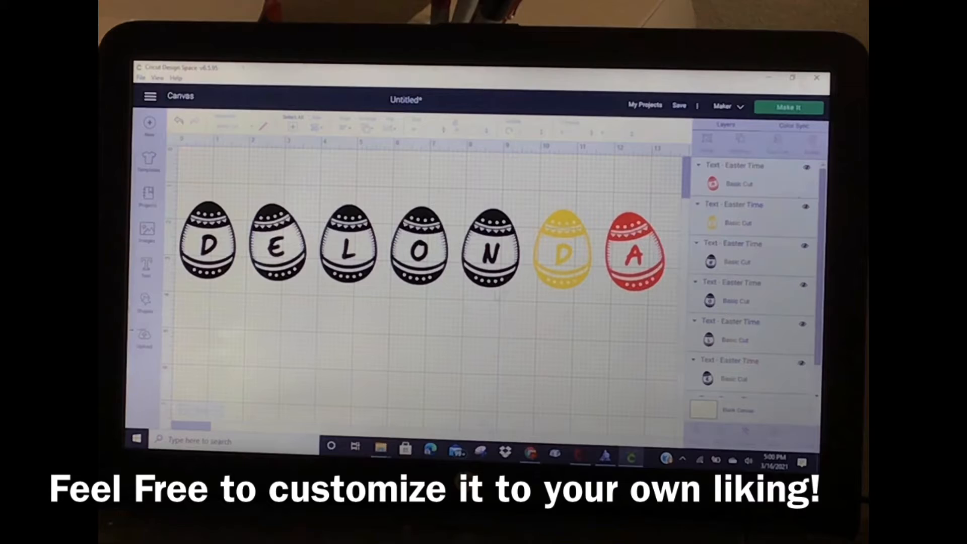
- Recolor individual Delonda eggs, including the first D, from the Operation colour swatches
{"action": "left_click", "coordinate": [262, 125]}
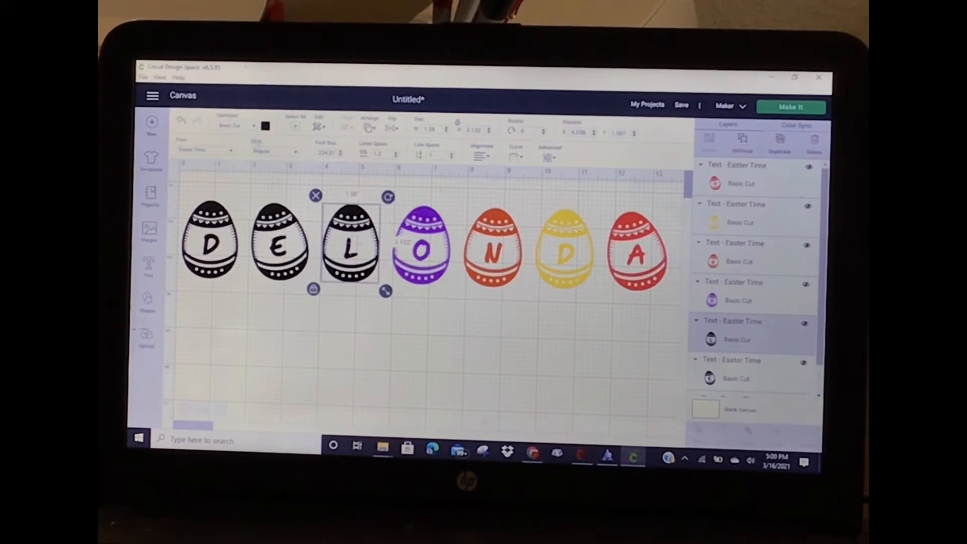
{"action": "left_click", "coordinate": [264, 128]}
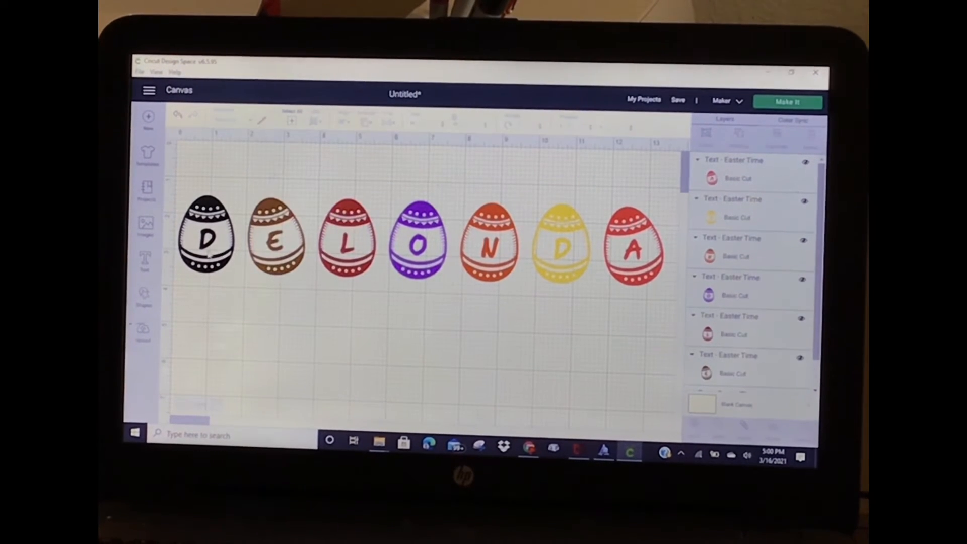
{"action": "left_click", "coordinate": [262, 124]}
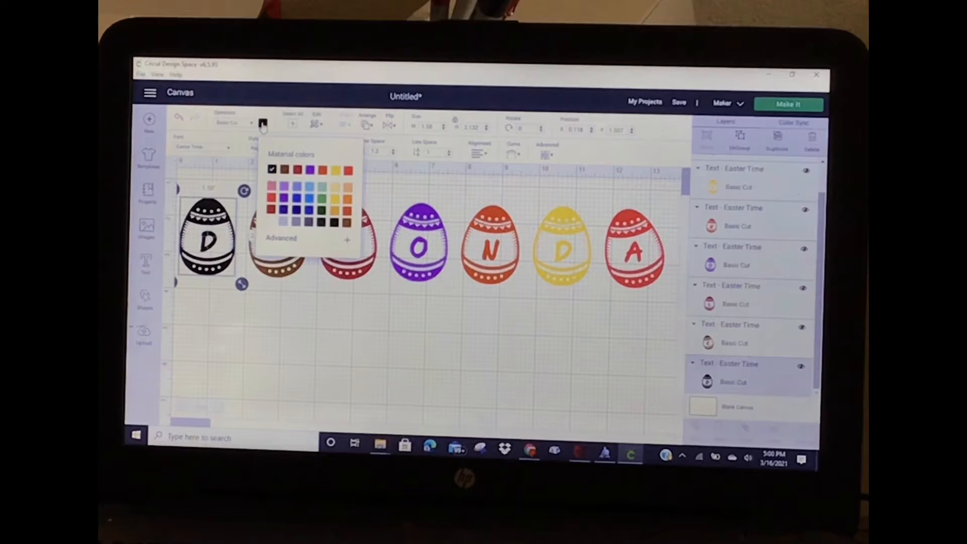
{"action": "left_click", "coordinate": [309, 166]}
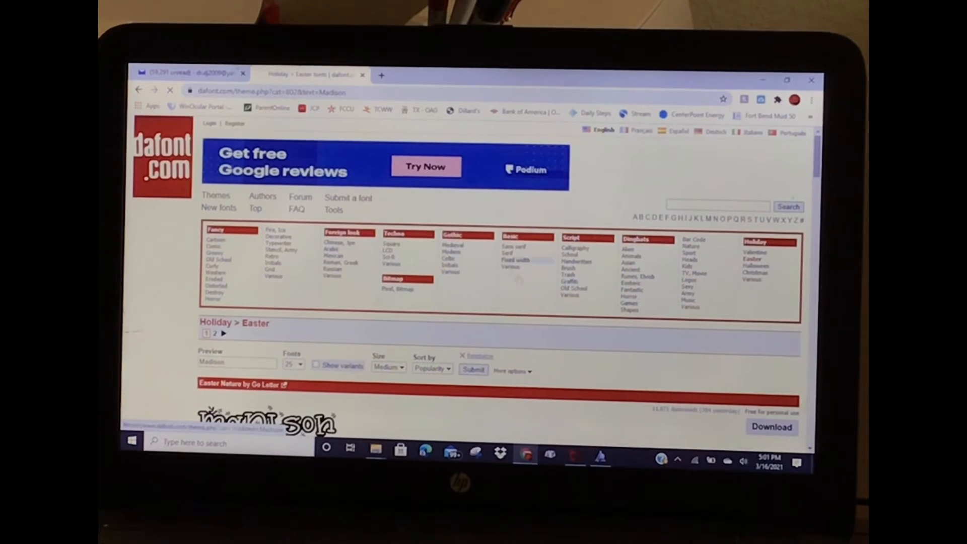
- Set DaFont previews to Large size and look over the Easter fonts
{"action": "left_click", "coordinate": [388, 364]}
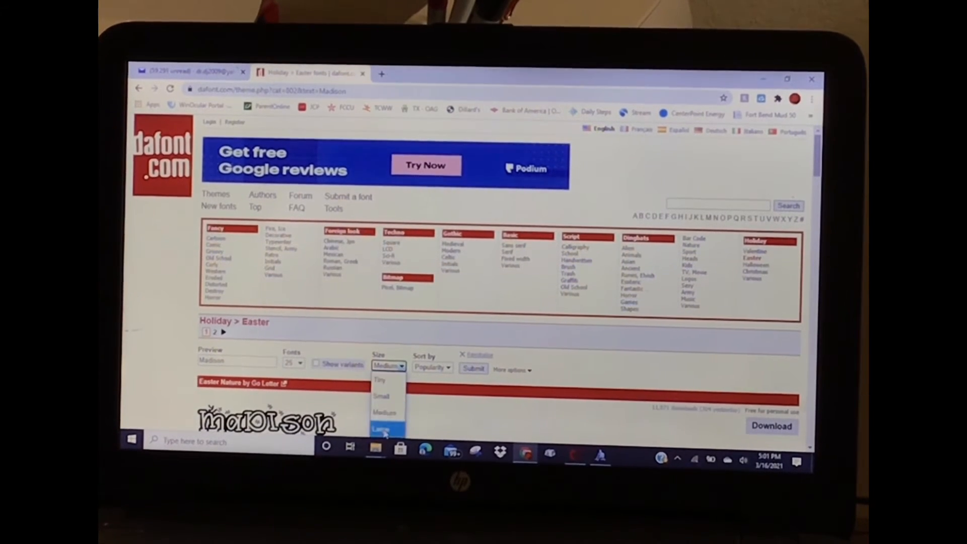
{"action": "left_click", "coordinate": [382, 429]}
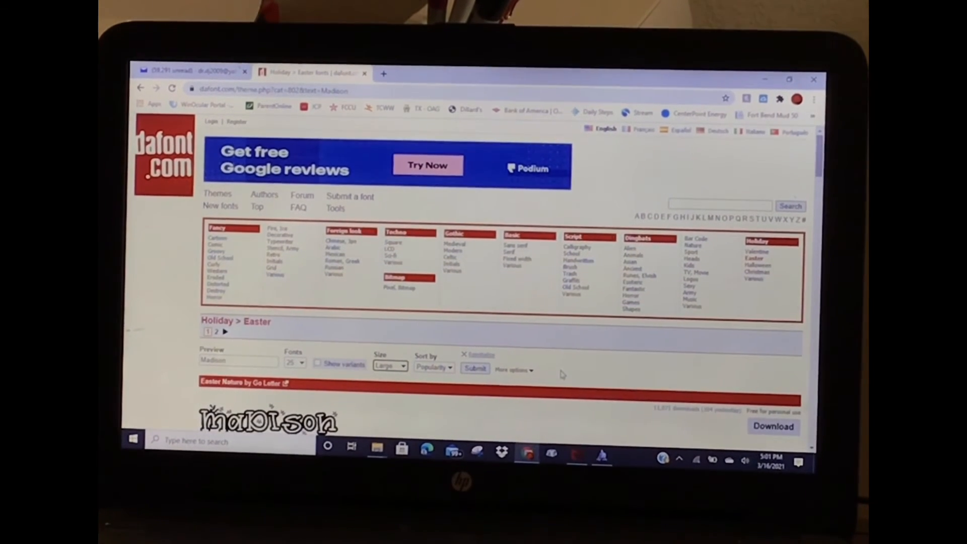
{"action": "scroll", "scroll_direction": "down", "scroll_amount": 3}
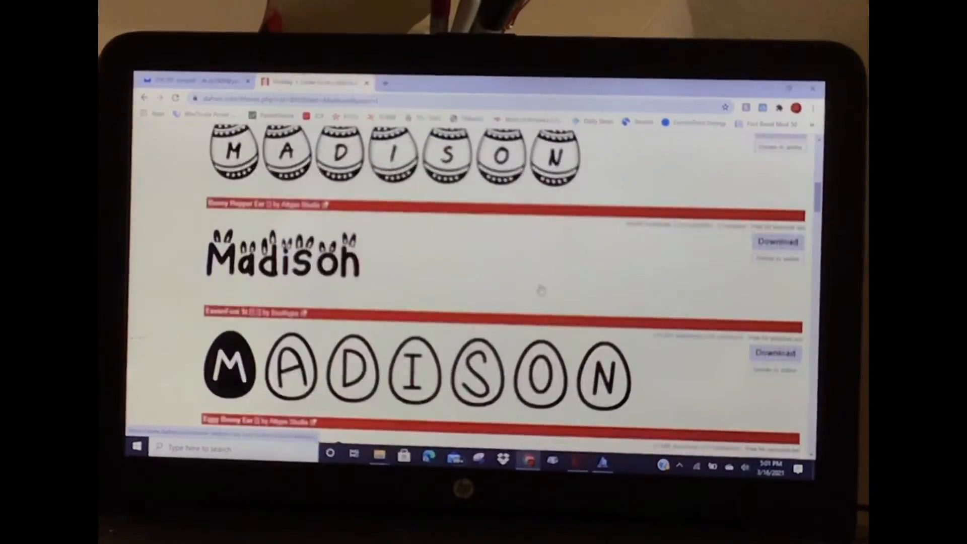
{"action": "scroll", "scroll_direction": "up", "scroll_amount": 3}
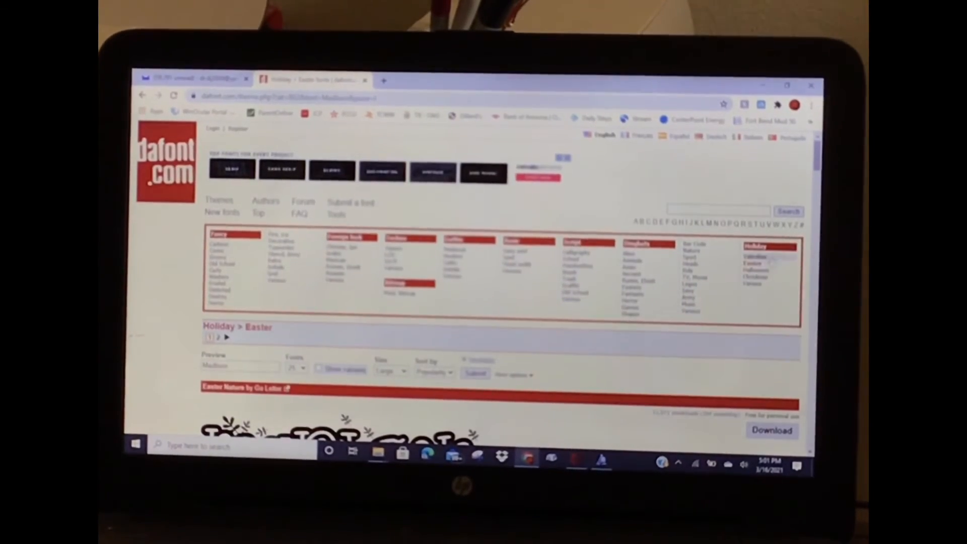
- Switch to the Christmas holiday fonts and browse down the listing
{"action": "left_click", "coordinate": [752, 277]}
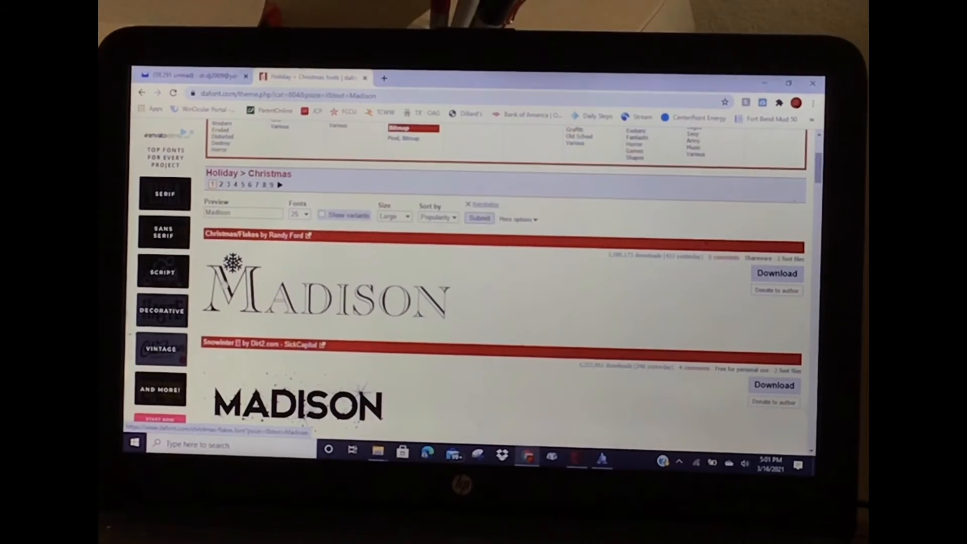
{"action": "scroll", "scroll_direction": "down", "scroll_amount": 3}
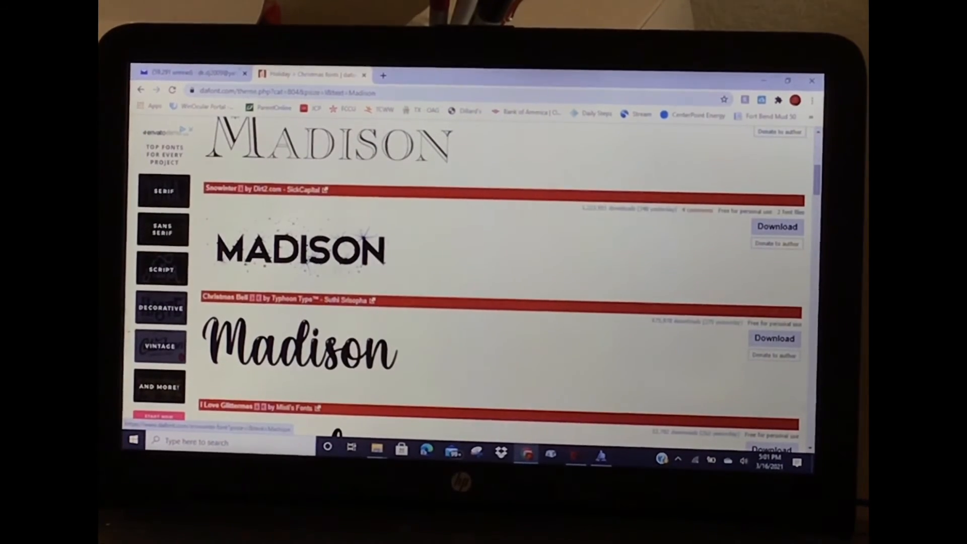
{"action": "scroll", "scroll_direction": "down", "scroll_amount": 3}
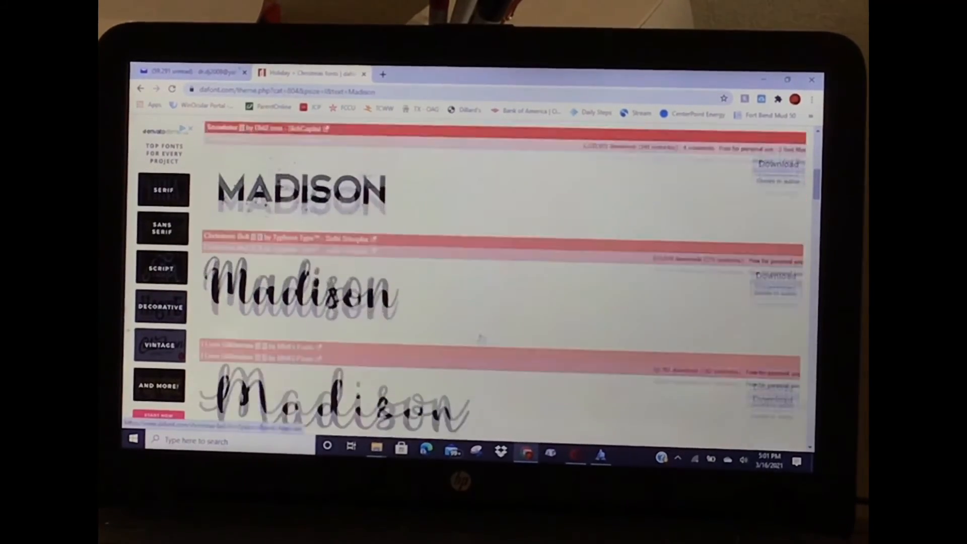
{"action": "scroll", "scroll_direction": "up", "scroll_amount": 3}
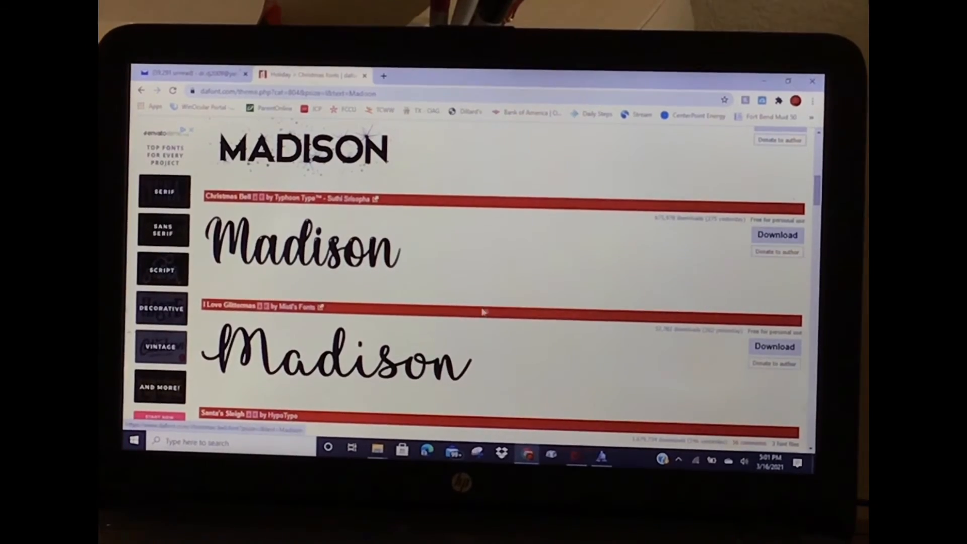
{"action": "scroll", "scroll_direction": "down", "scroll_amount": 3}
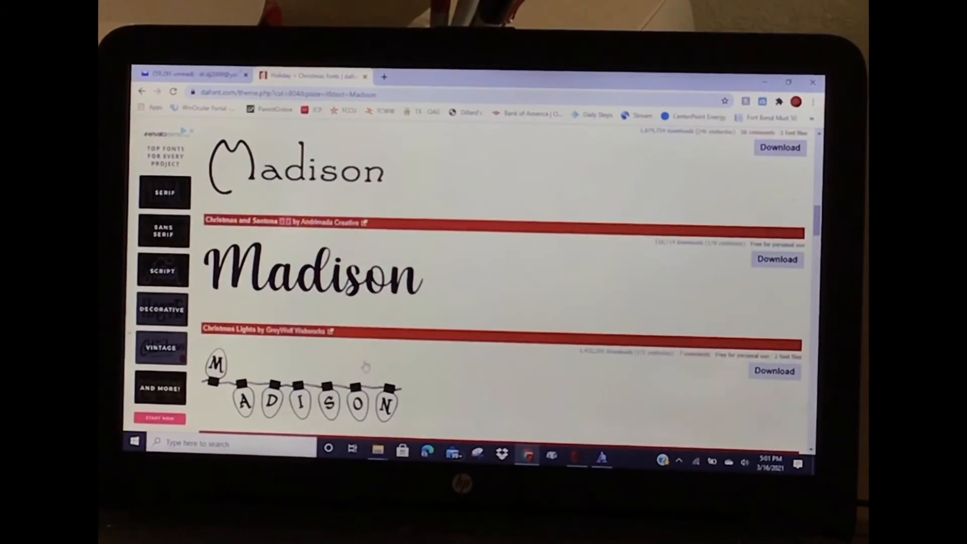
{"action": "scroll", "scroll_direction": "down", "scroll_amount": 3}
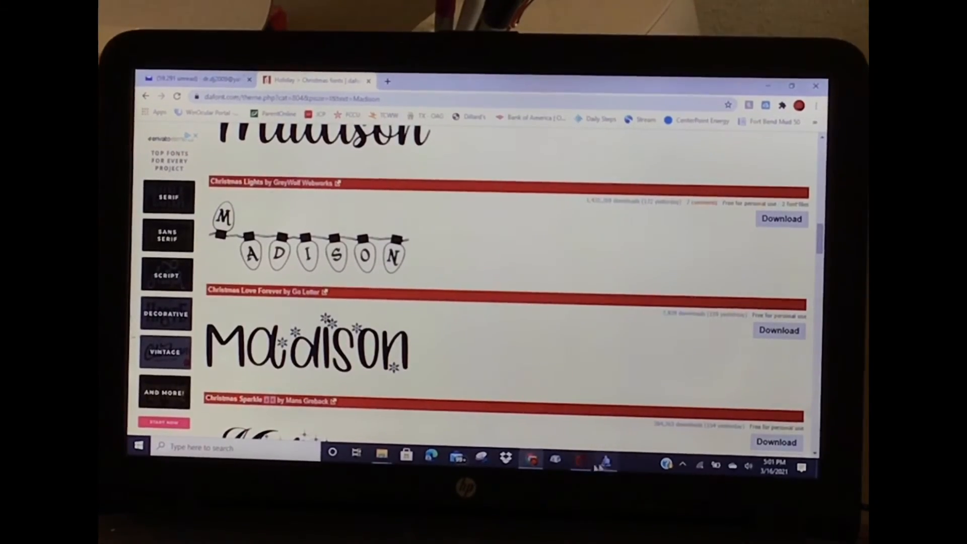
{"action": "scroll", "scroll_direction": "down", "scroll_amount": 3}
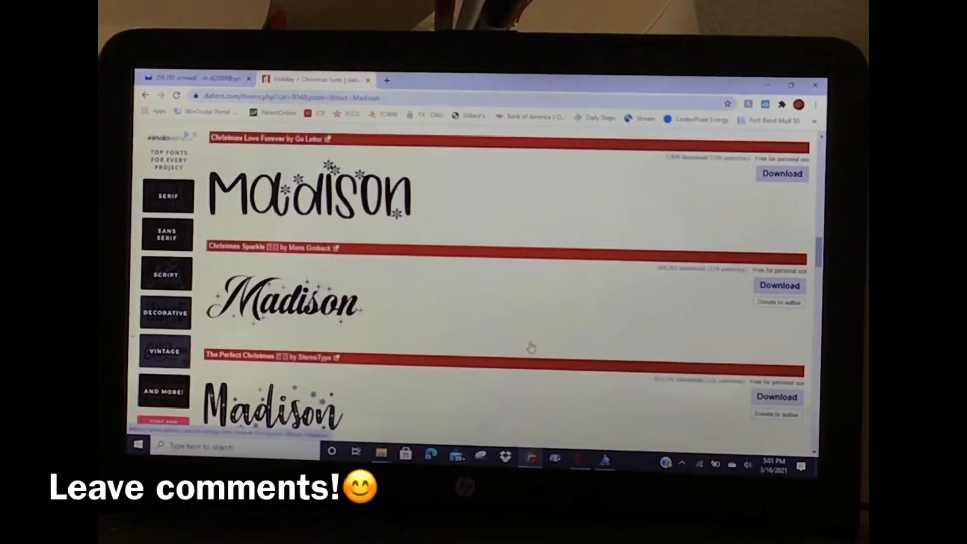
{"action": "scroll", "scroll_direction": "down", "scroll_amount": 3}
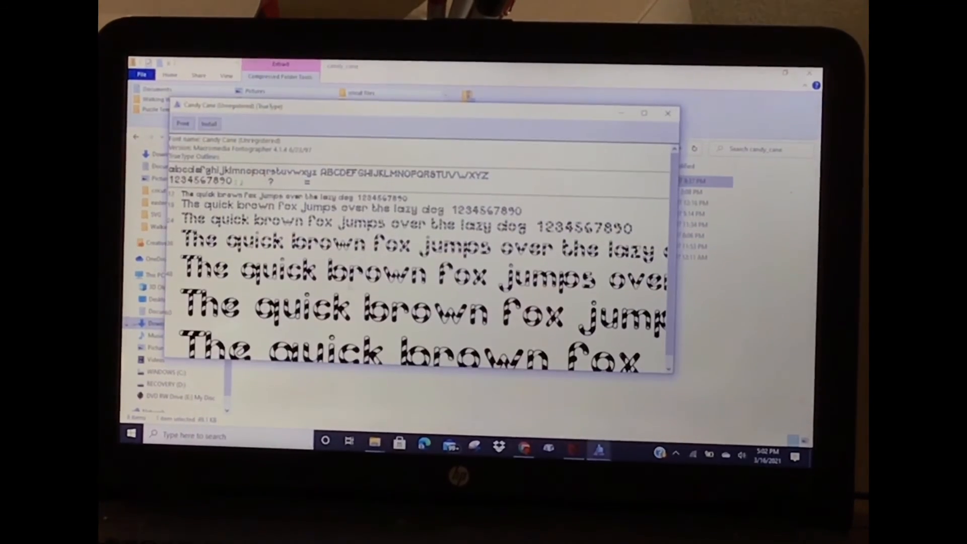
- Install the Candy Cane font from its Windows Font Viewer preview
{"action": "left_click", "coordinate": [208, 123]}
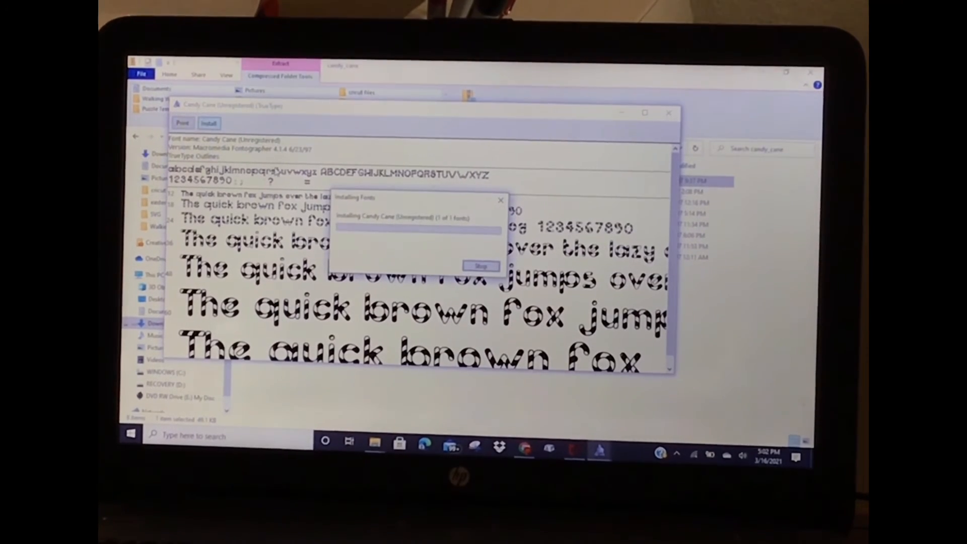
{"action": "left_click", "coordinate": [480, 265]}
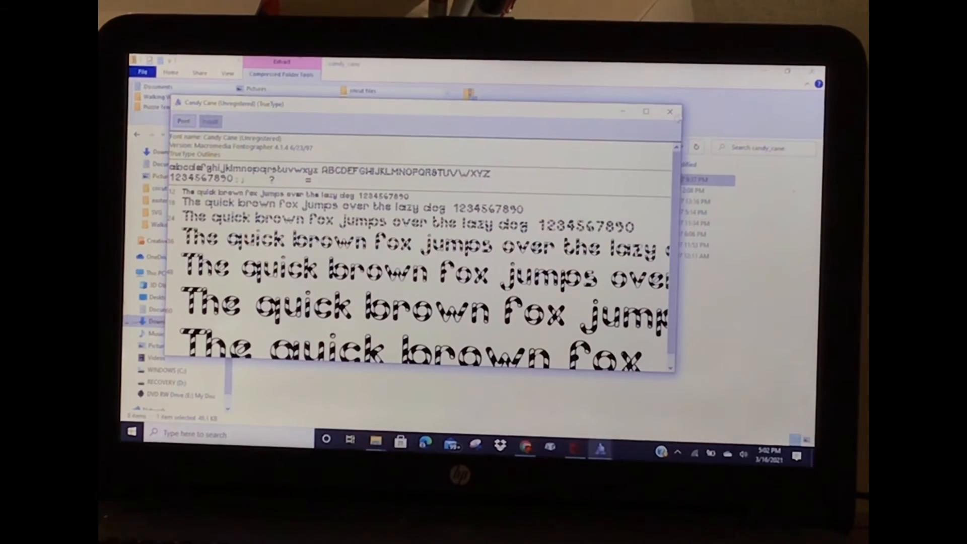
{"action": "mouse_move", "coordinate": [670, 112]}
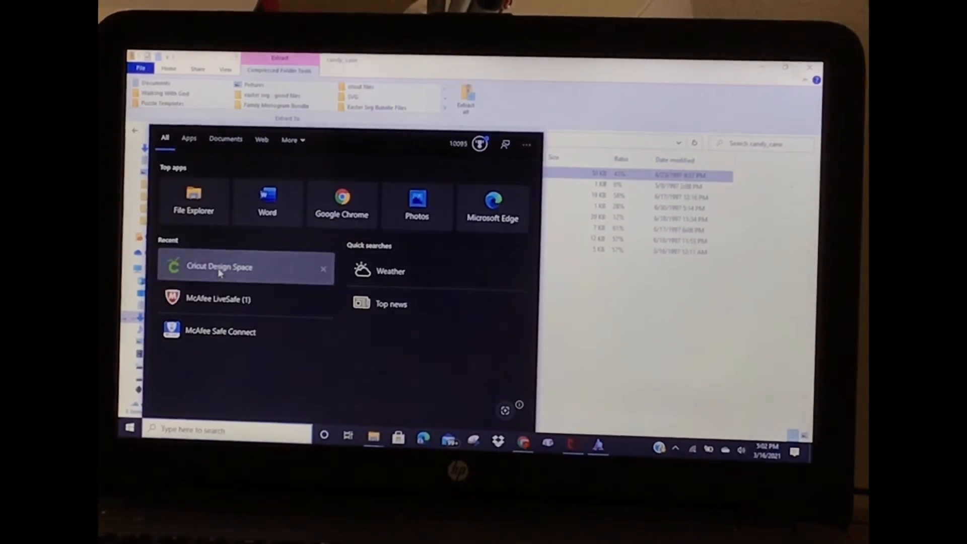
- Reopen Cricut Design Space and add the text 'Delonda' to a new canvas
{"action": "left_click", "coordinate": [219, 265]}
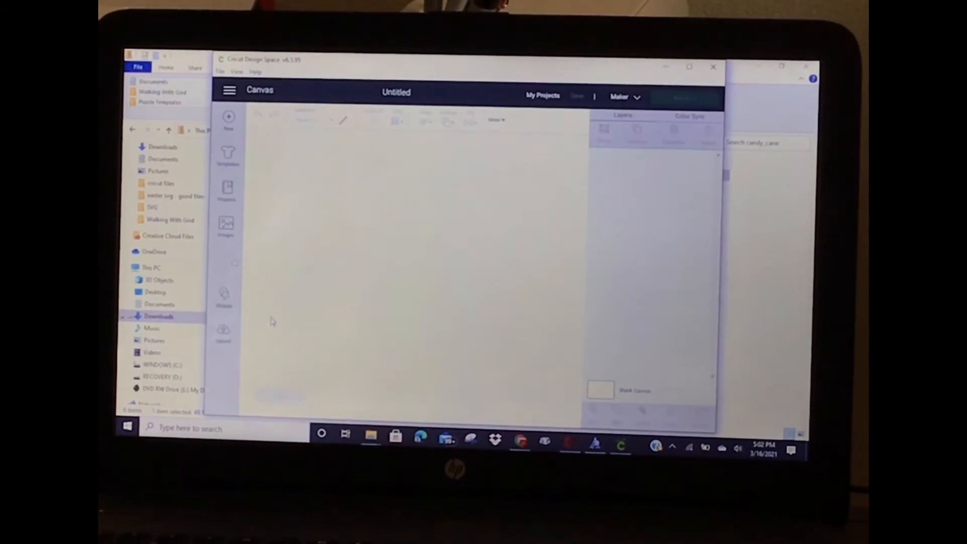
{"action": "left_click", "coordinate": [229, 264]}
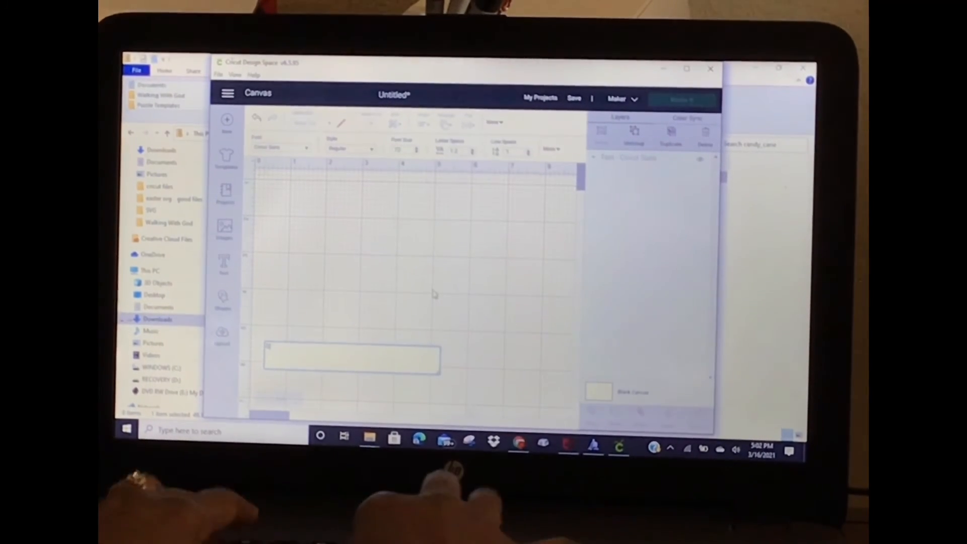
{"action": "type", "text": "Delonda"}
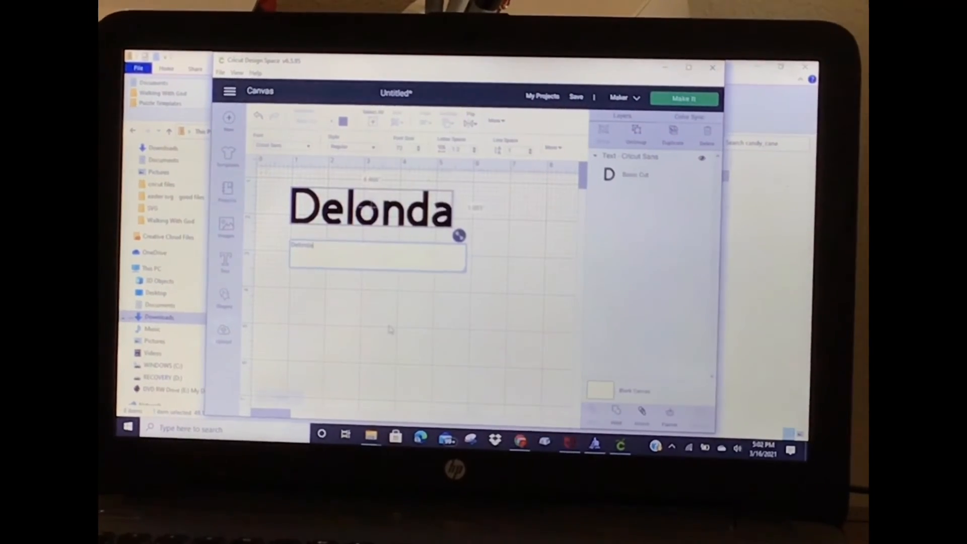
- Search the font list for 'candy' and set Delonda in the Candy Cane font
{"action": "left_click", "coordinate": [282, 146]}
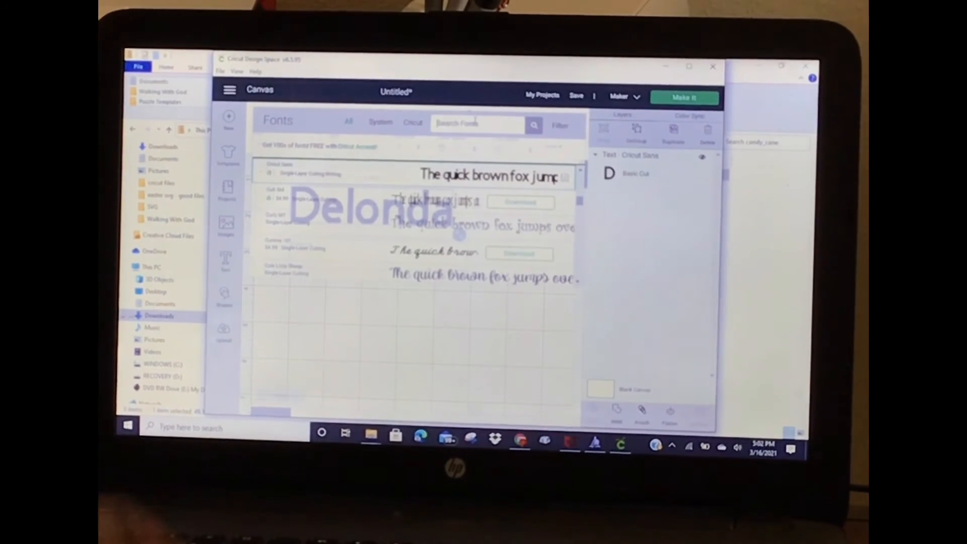
{"action": "type", "text": "candy"}
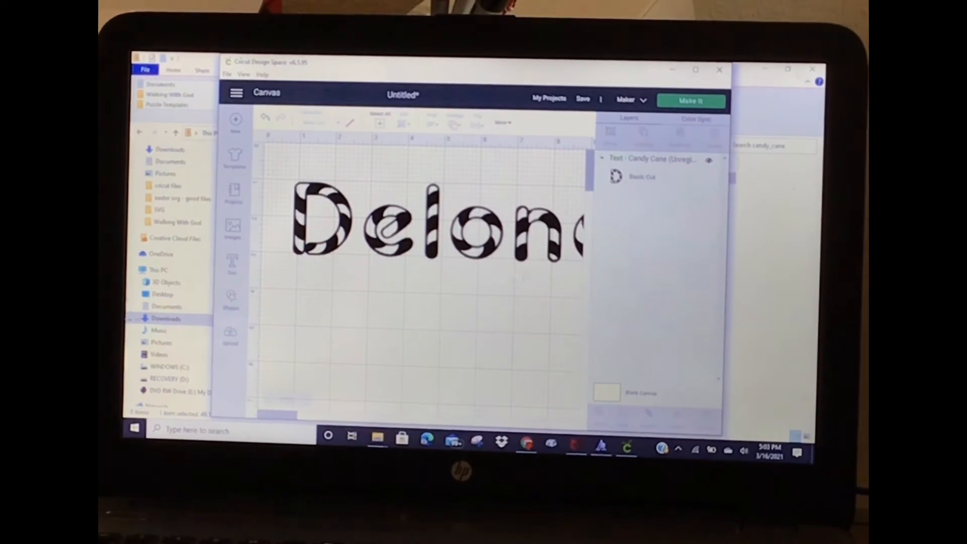
{"action": "left_click", "coordinate": [432, 229]}
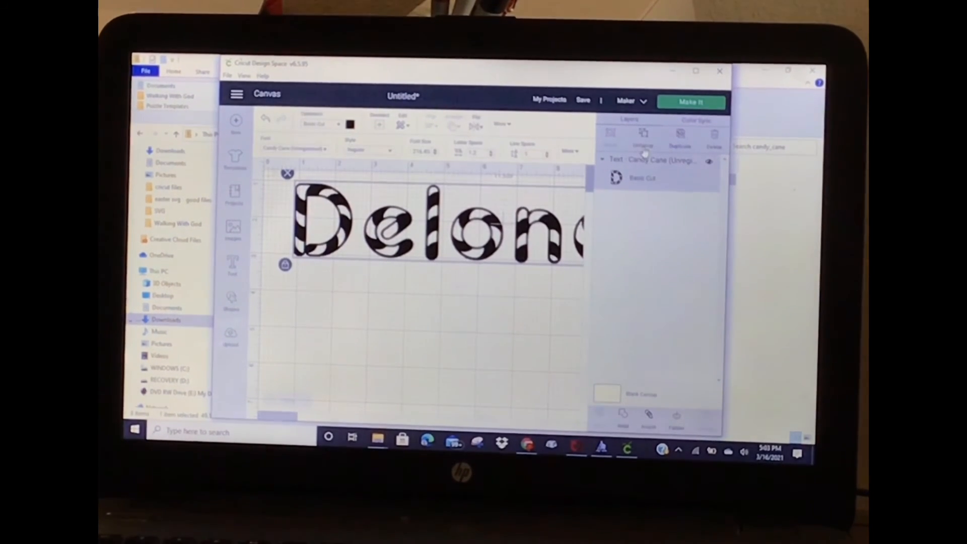